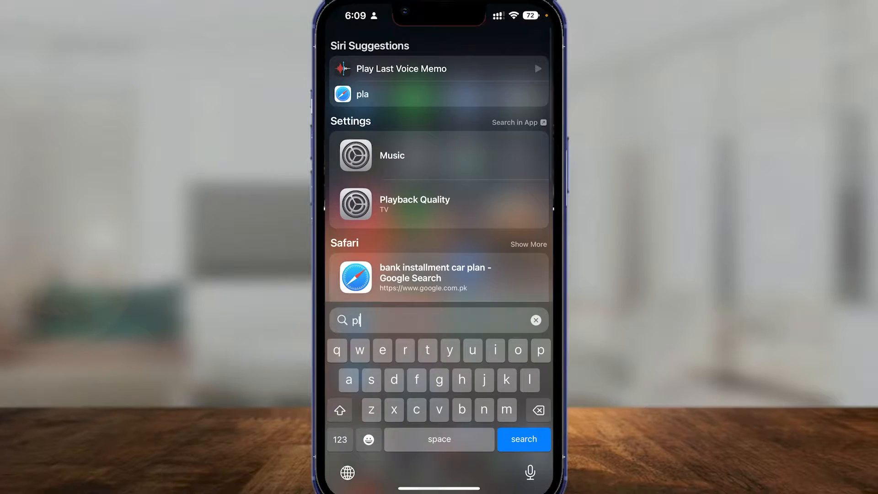
# - Launch the Google Account overview from the Spotlight result for 'pl'
pyautogui.click(536, 320)
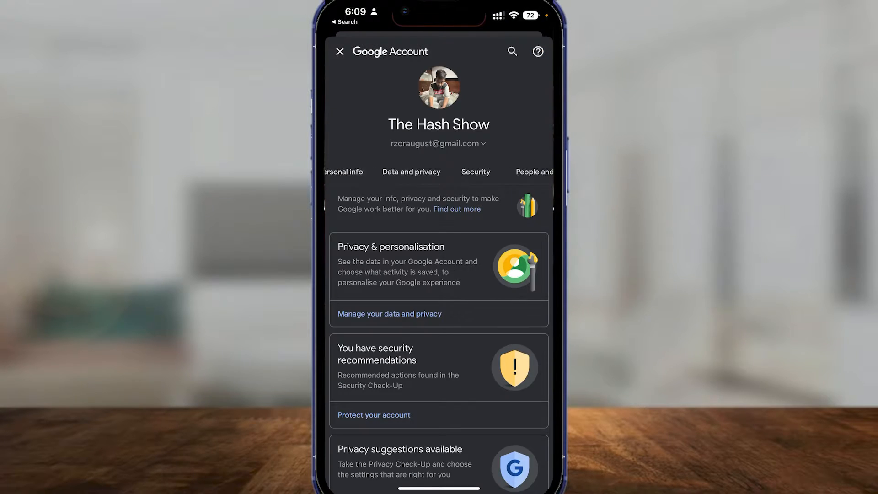
# - Scroll down the Google Account page toward the Help entry and help centre link
pyautogui.scroll(-3)
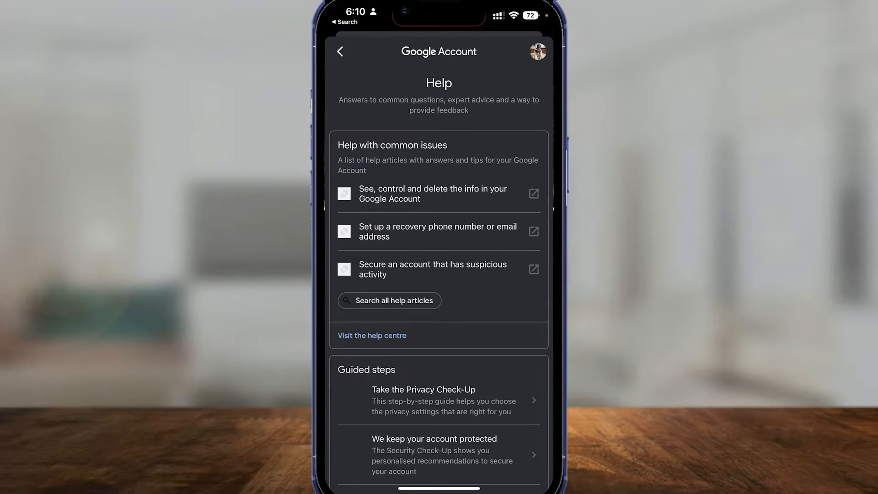
pyautogui.scroll(-3)
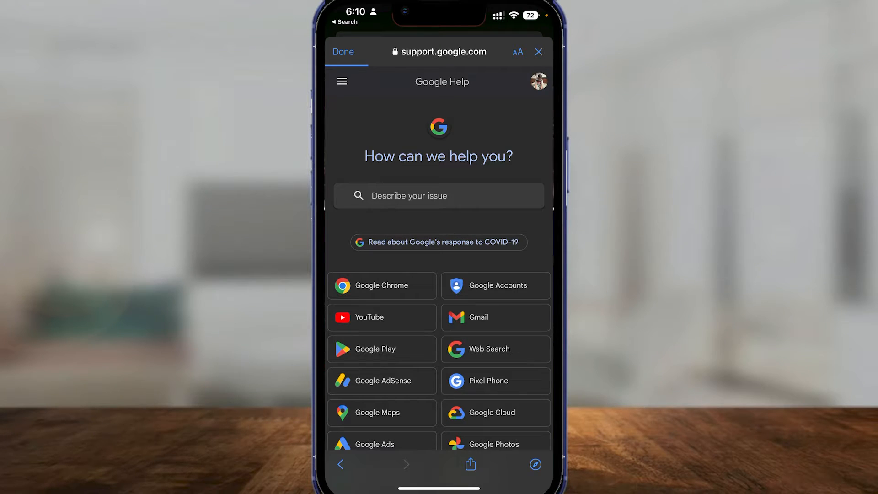
# - Search Google Help for 'How ... google play' balance transfer to PayPal and show results
pyautogui.write('How can I transfer')
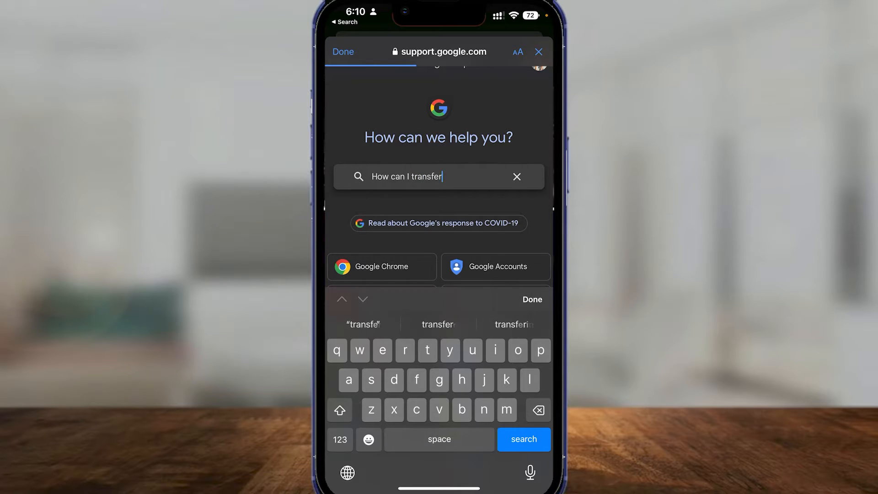
pyautogui.write('google play blamace to oayp')
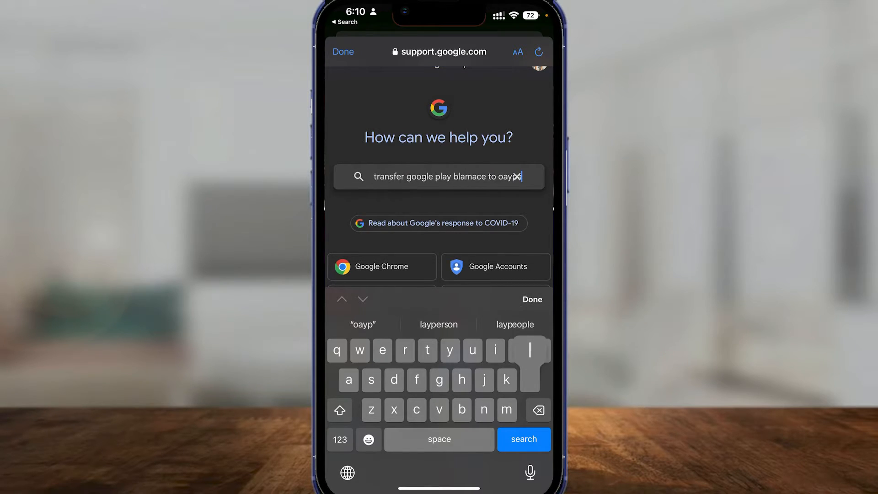
pyautogui.click(524, 439)
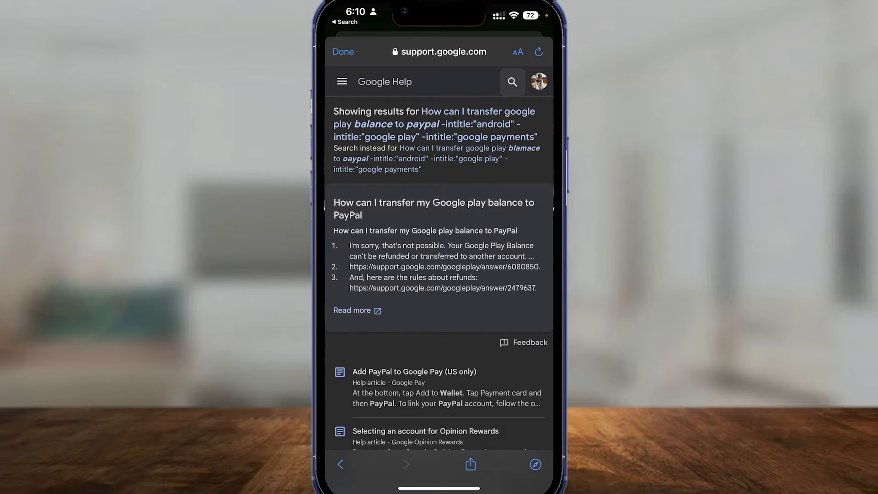
pyautogui.scroll(-3)
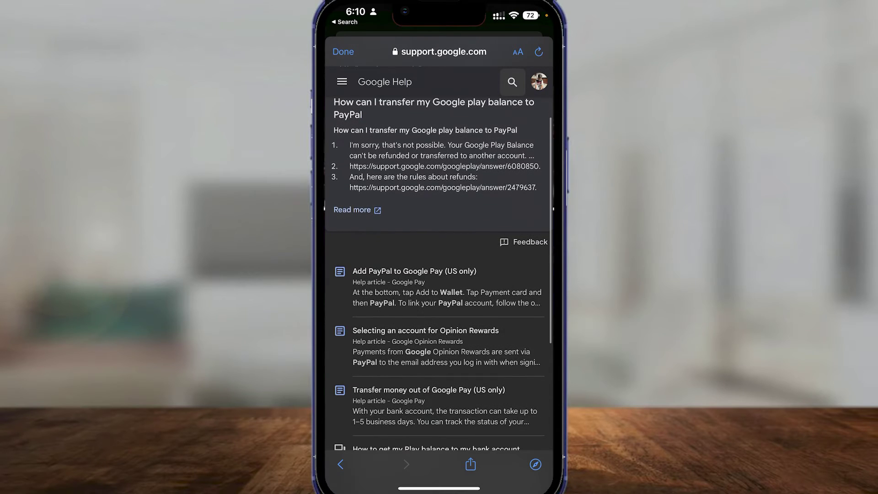
pyautogui.scroll(-3)
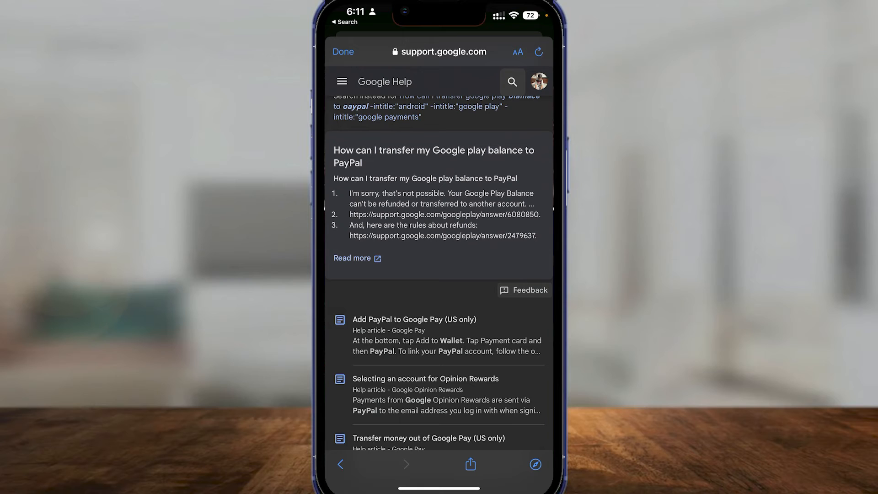
pyautogui.scroll(-3)
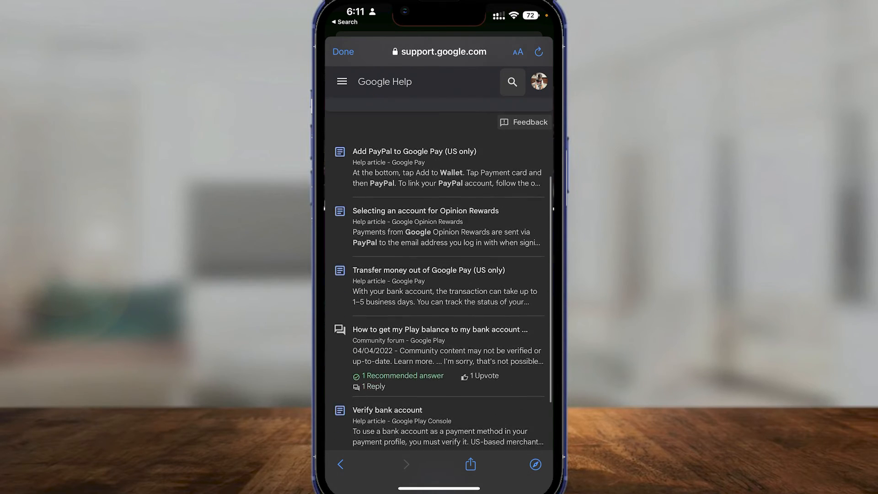
pyautogui.scroll(-3)
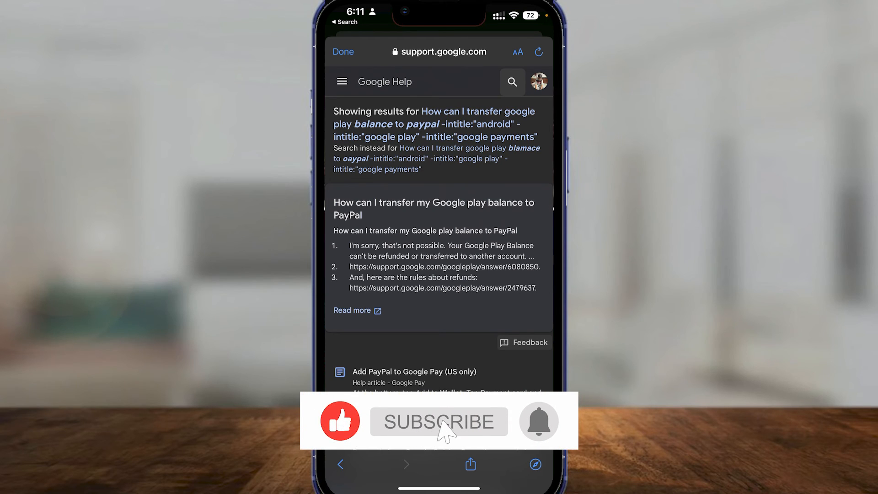
pyautogui.click(439, 422)
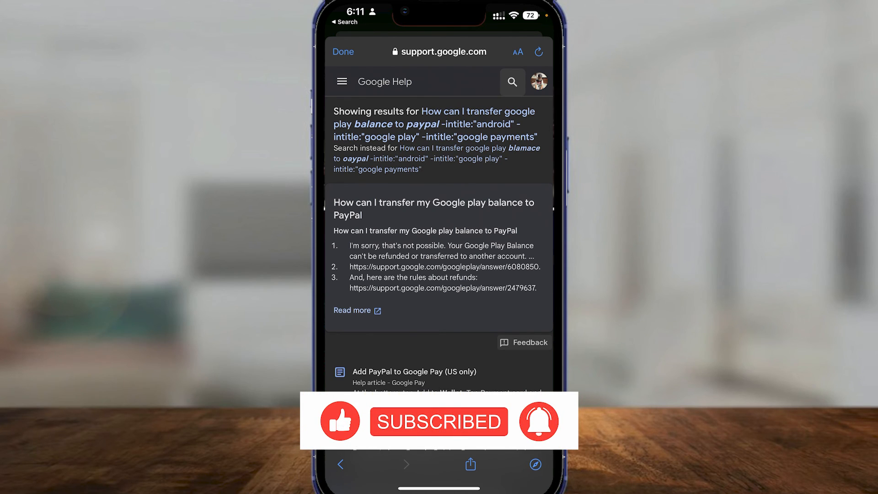